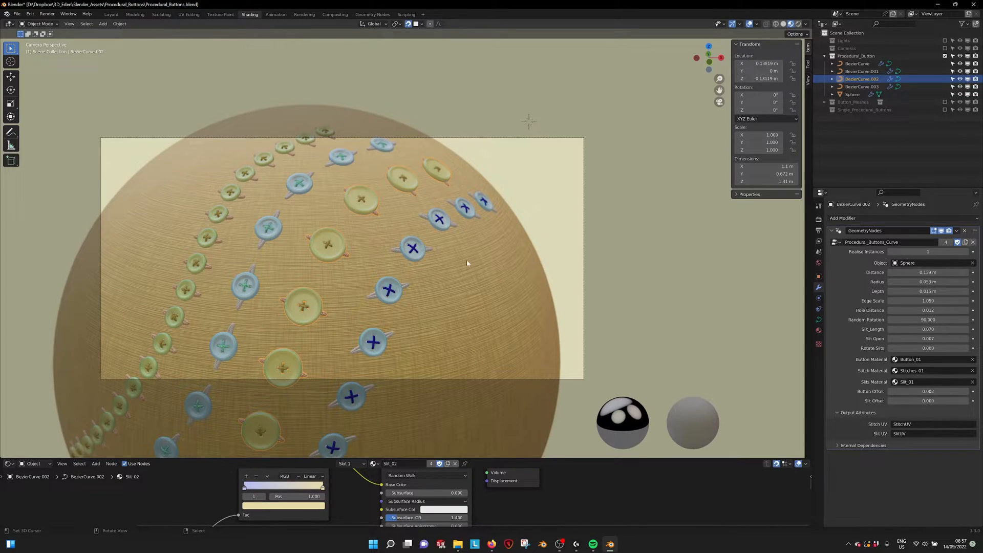
Step: Select the BezierCurve.003 button row on the teal sphere and enter Edit Mode on it
scroll("down", 3)
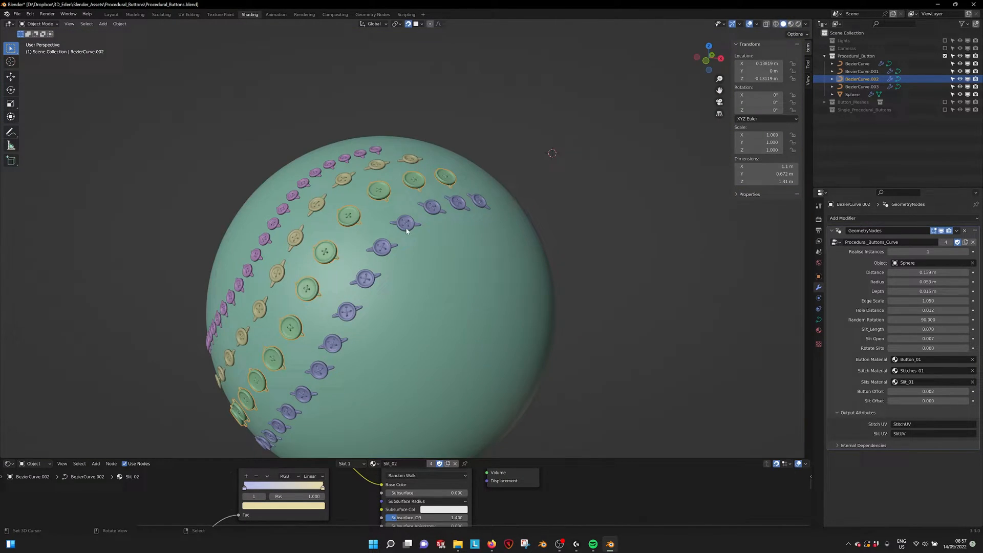
left_click(862, 86)
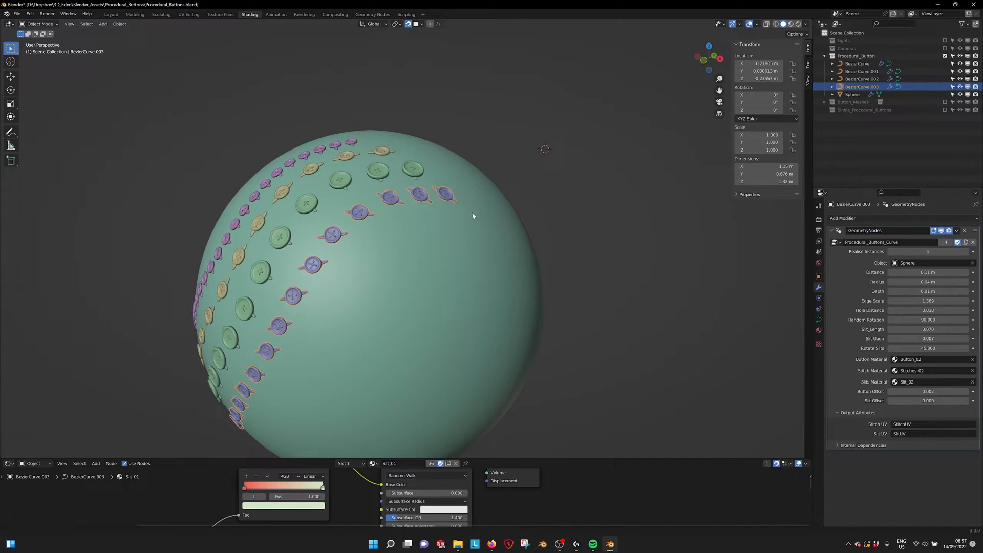
key("Tab")
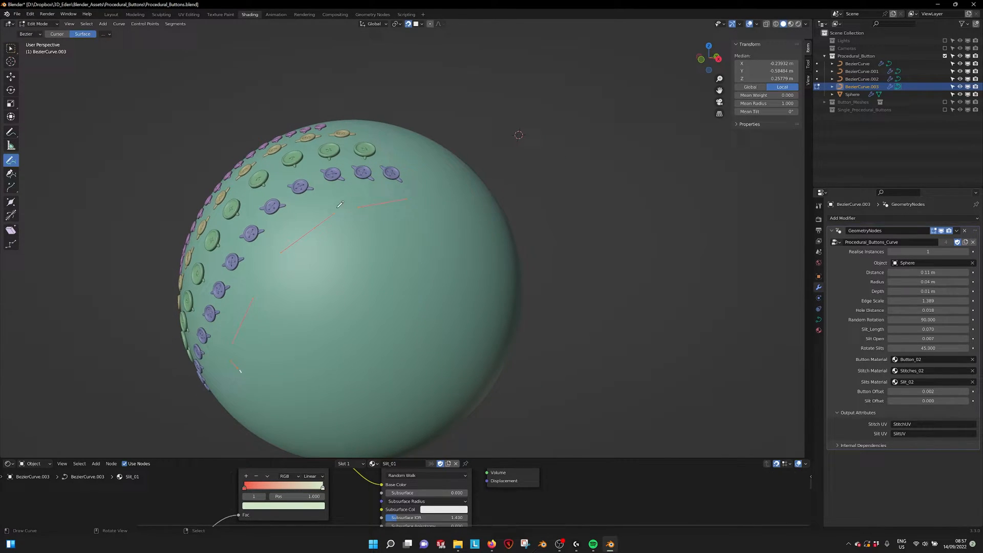
mouse_move(10, 160)
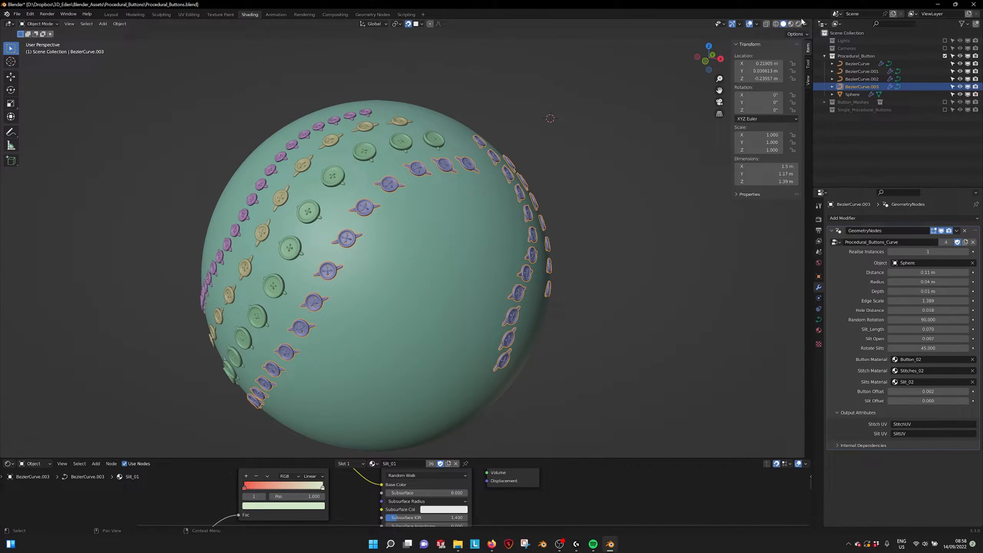
left_click(928, 273)
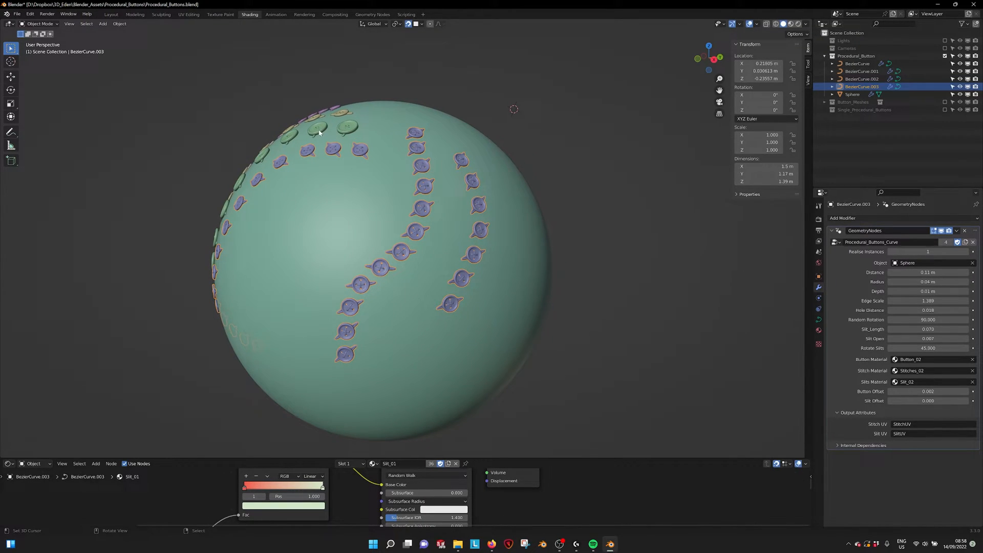
left_click(118, 24)
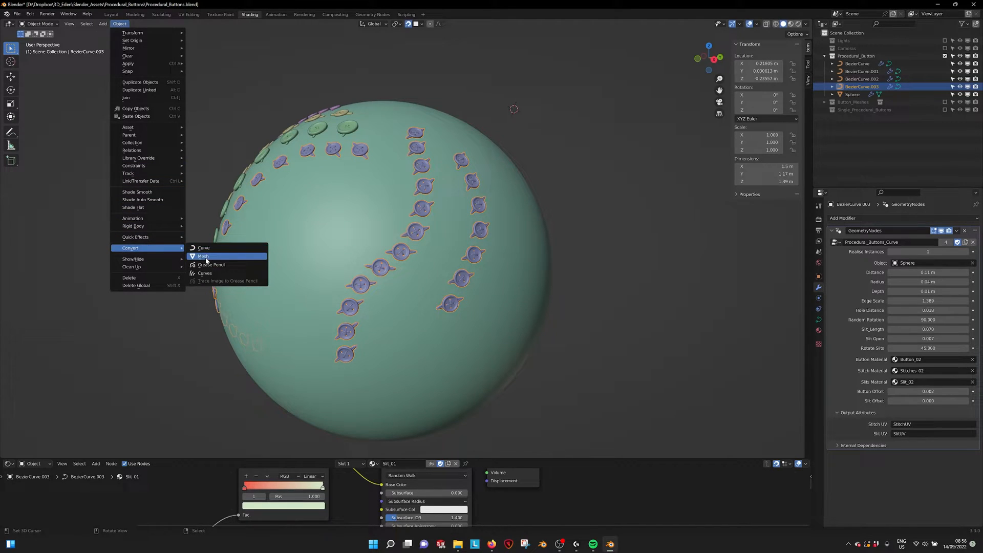
left_click(204, 256)
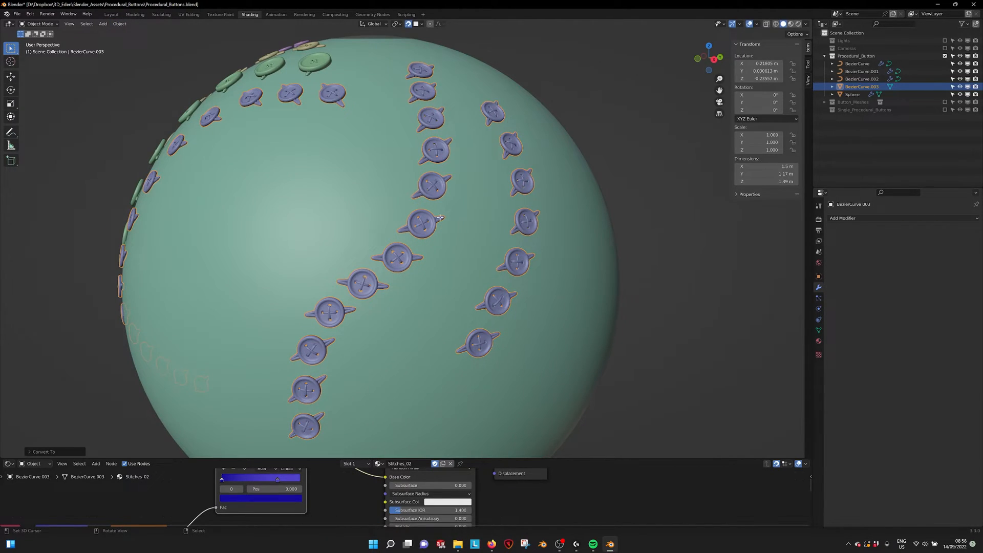
key("Tab")
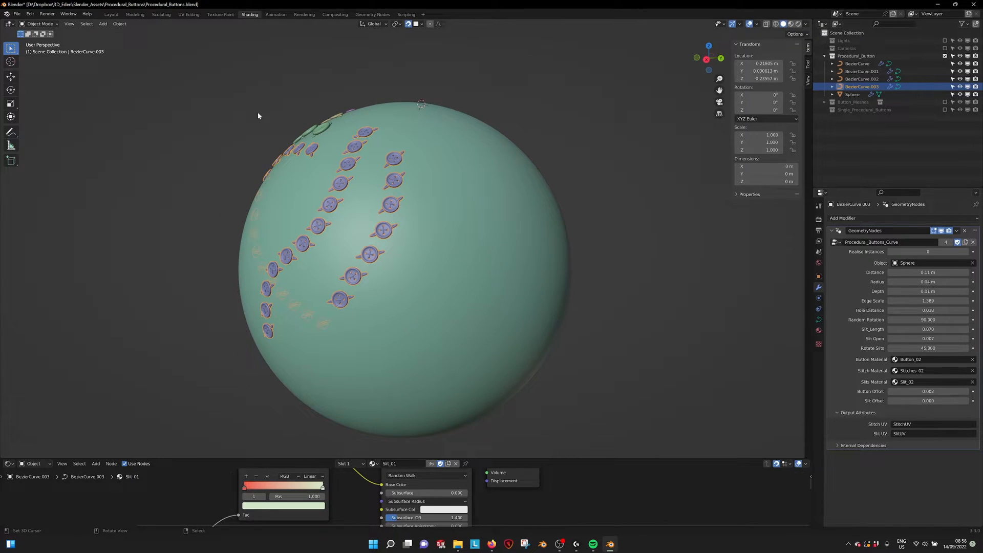
left_click(119, 23)
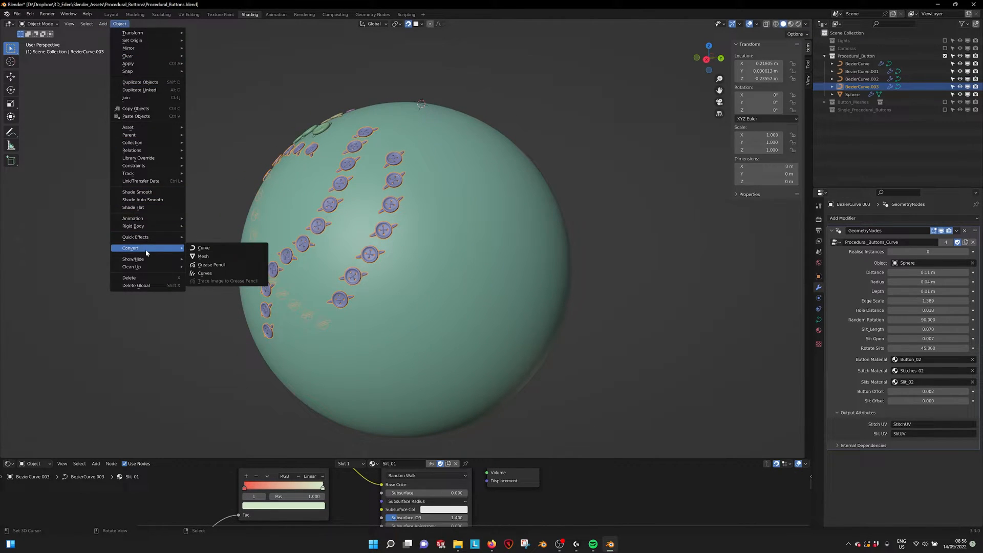
left_click(203, 256)
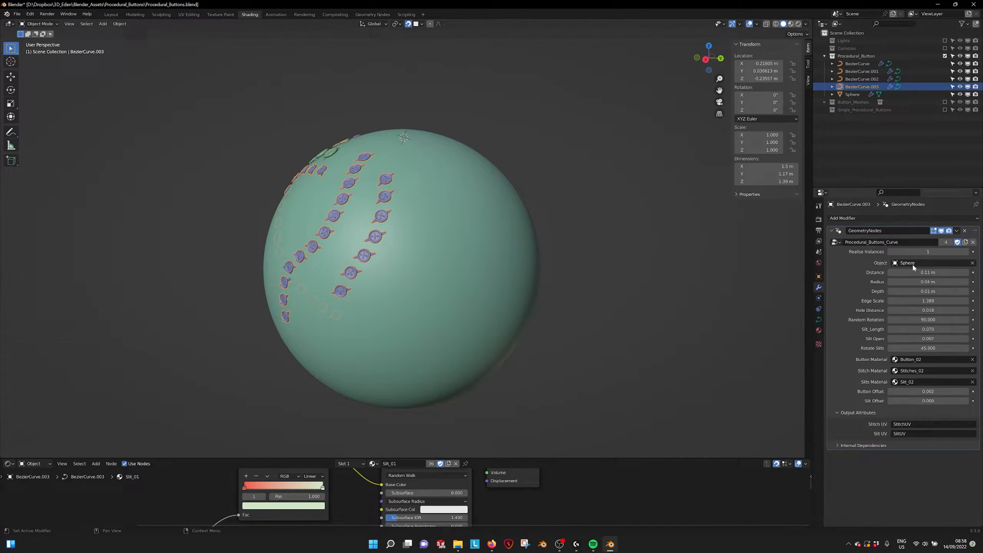
mouse_move(912, 268)
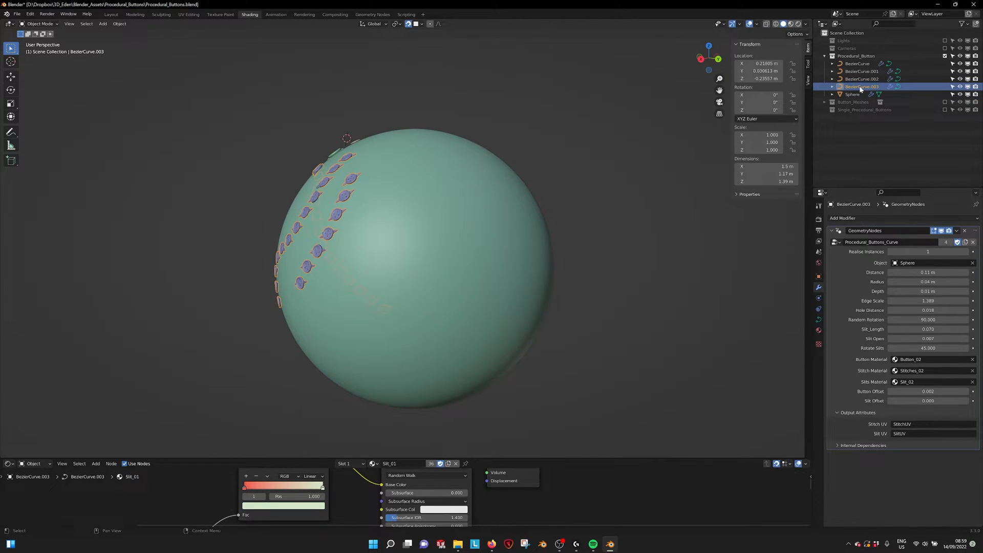
mouse_move(562, 228)
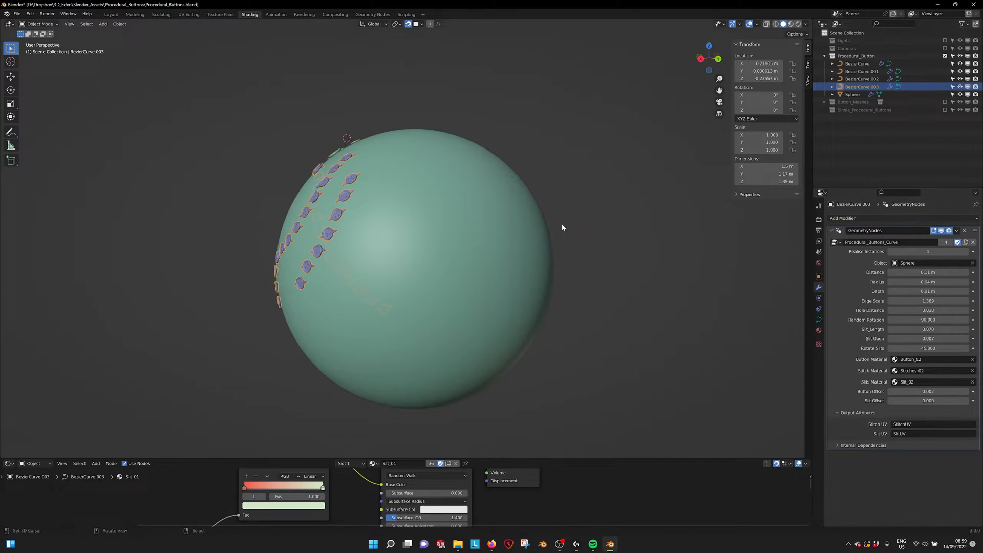
mouse_move(436, 361)
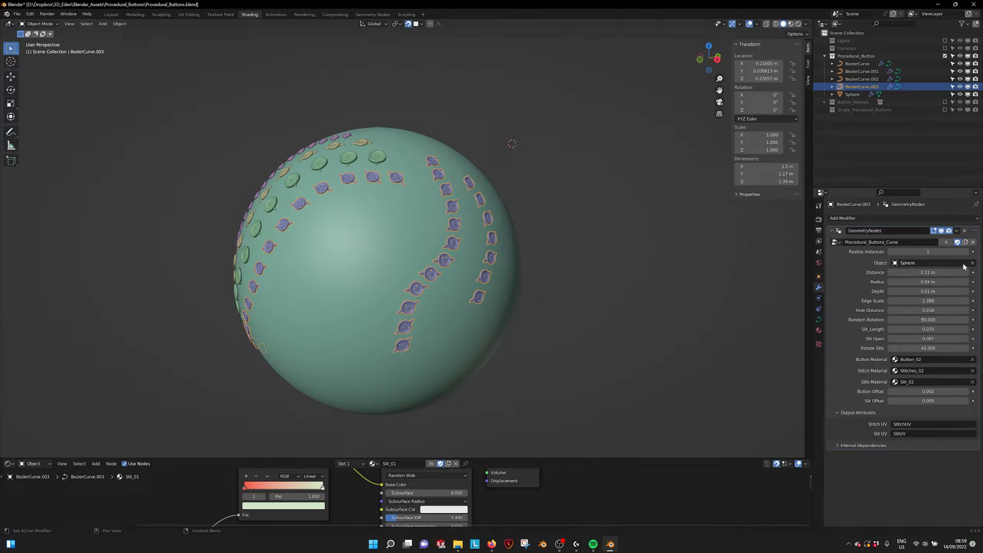
Step: Clear the Geometry Nodes target Object, then set it back to Sphere so the buttons return
left_click(973, 264)
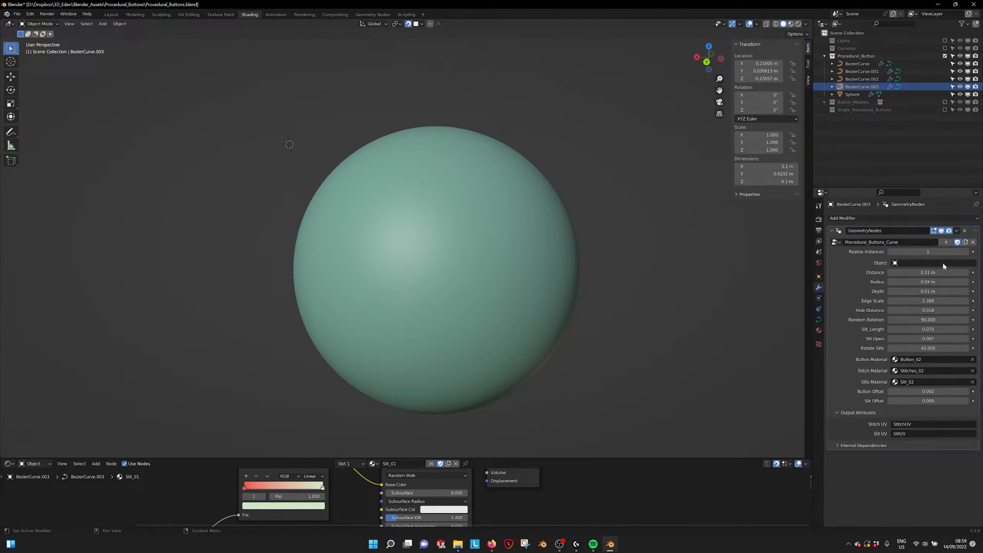
left_click(895, 262)
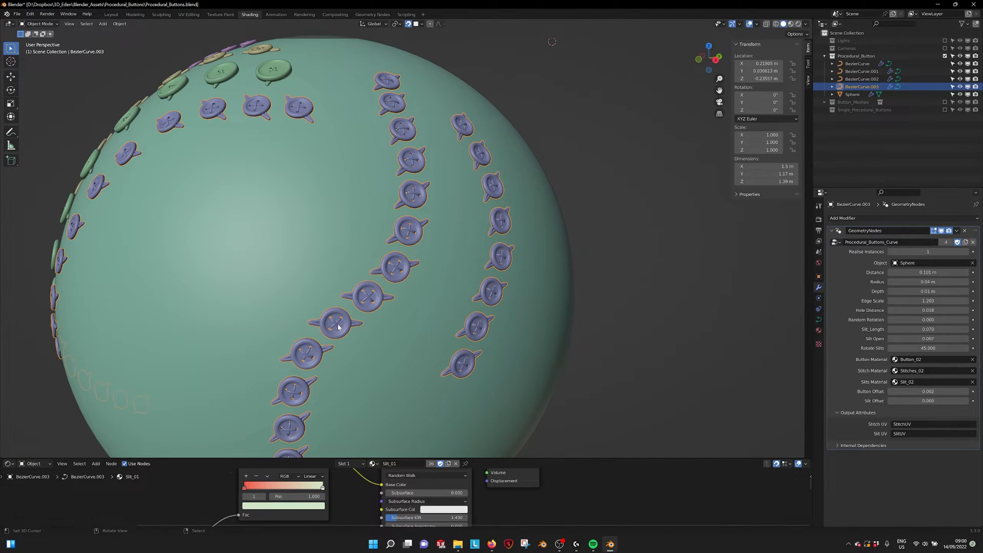
Step: Adjust the modifier's slit settings so the purple buttons show long rotated thread slits
left_click(927, 319)
type("90.000")
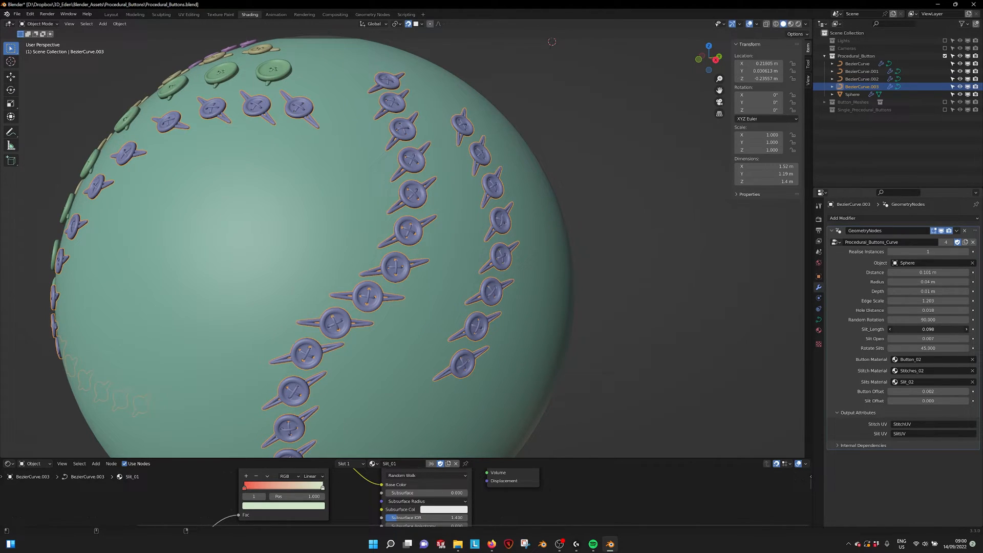
left_click(927, 329)
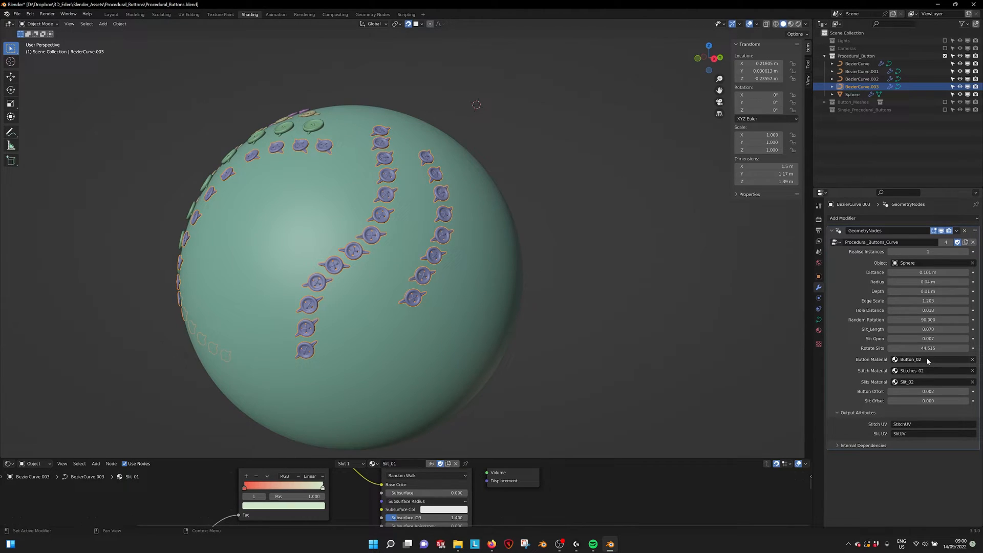
mouse_move(895, 382)
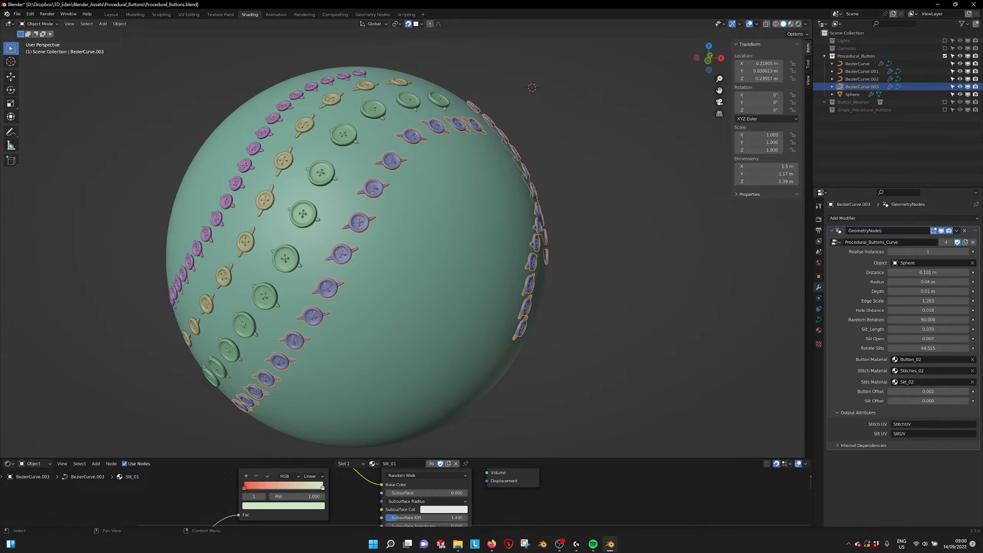
Step: Switch to the mesh-based sphere collection and inspect each Base_Meshes button alone in the viewport
left_click(854, 63)
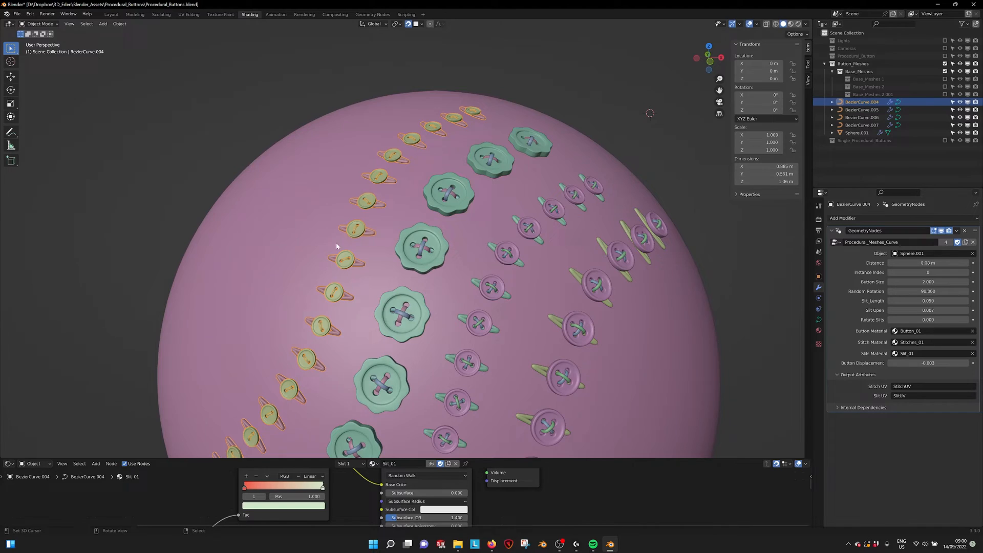
key("Tab")
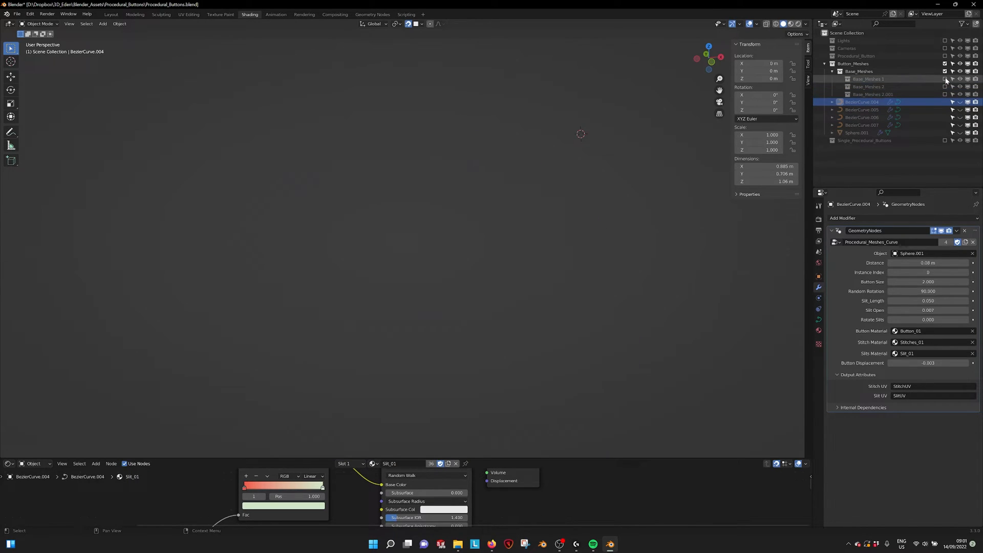
left_click(960, 79)
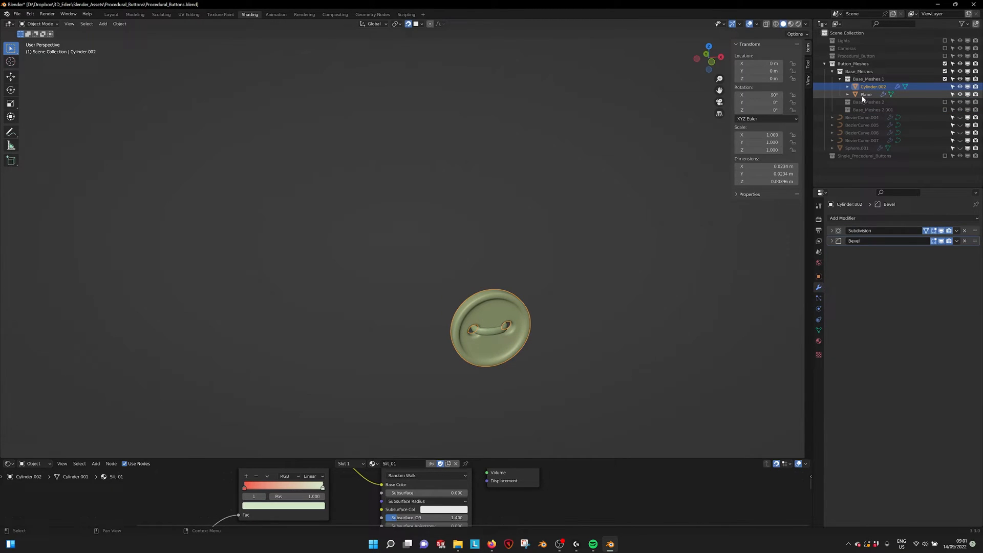
left_click(866, 95)
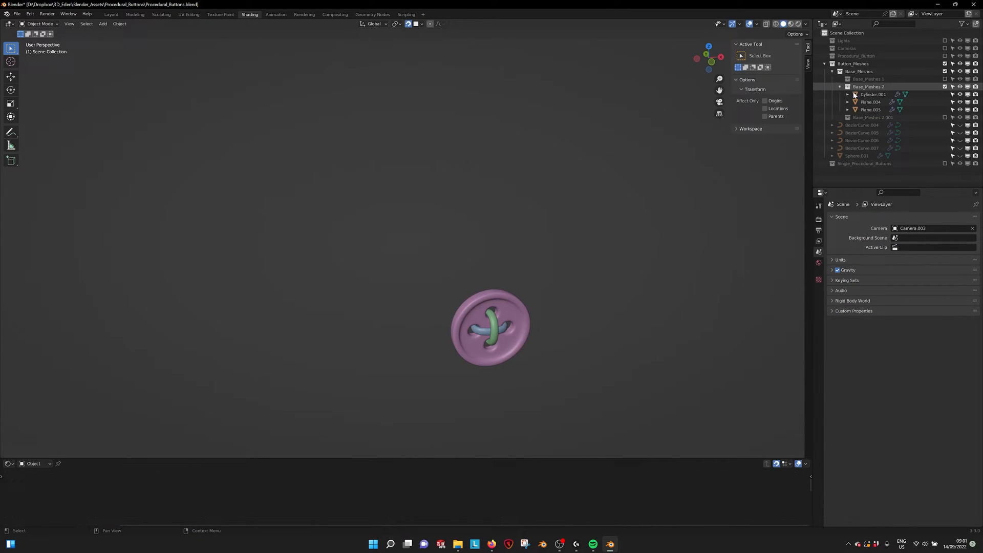
left_click(870, 110)
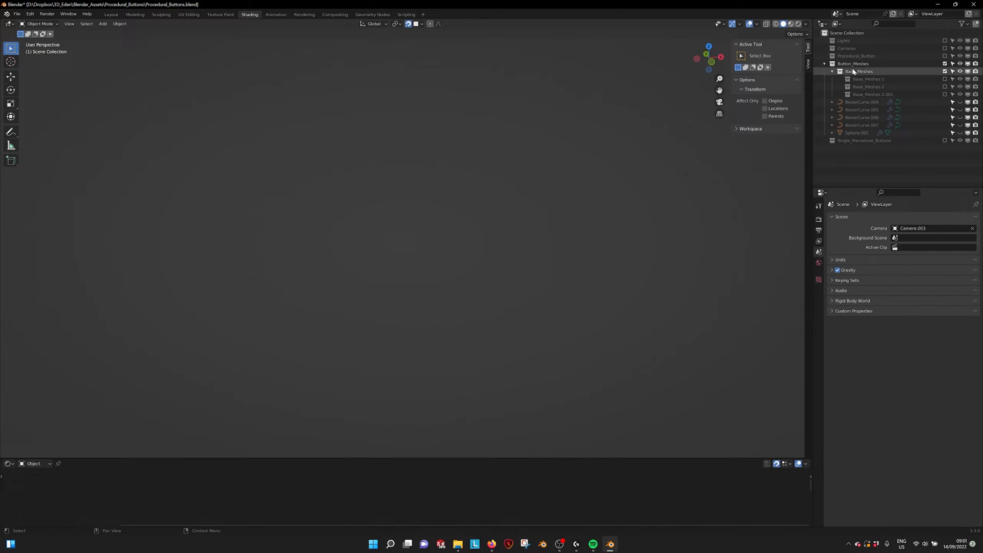
Step: Show BezierCurve.004's button rows on the pink sphere and set Instance Index to 0
left_click(862, 101)
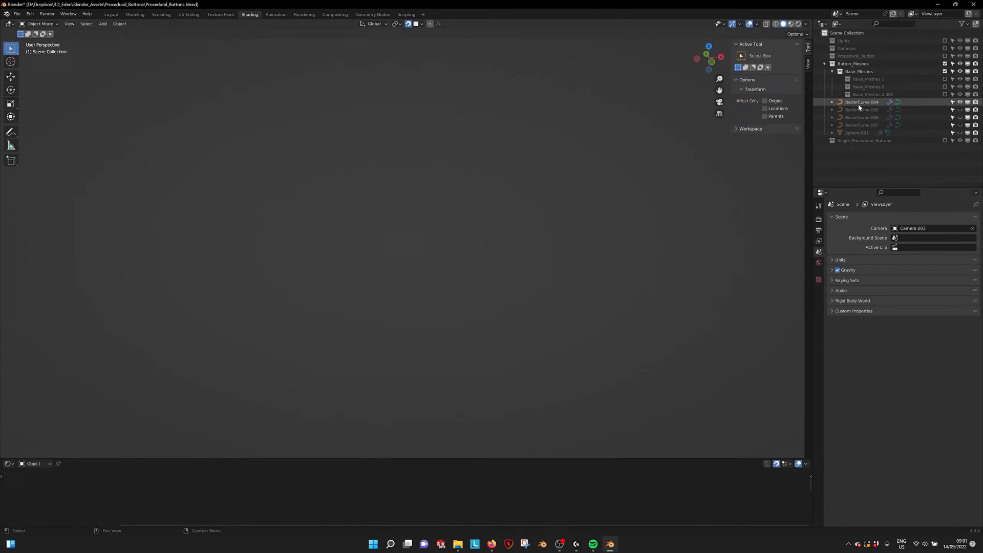
left_click(862, 101)
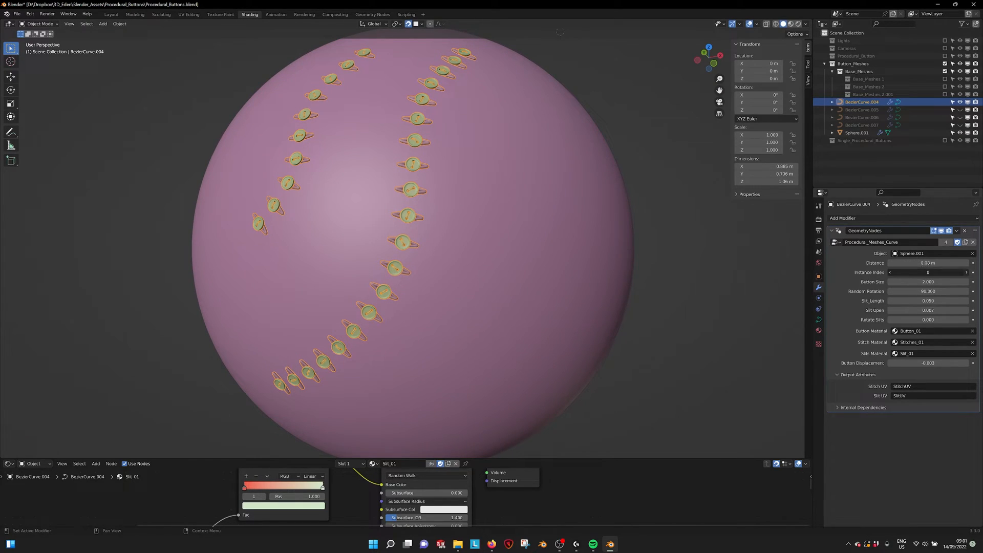
left_click(973, 272)
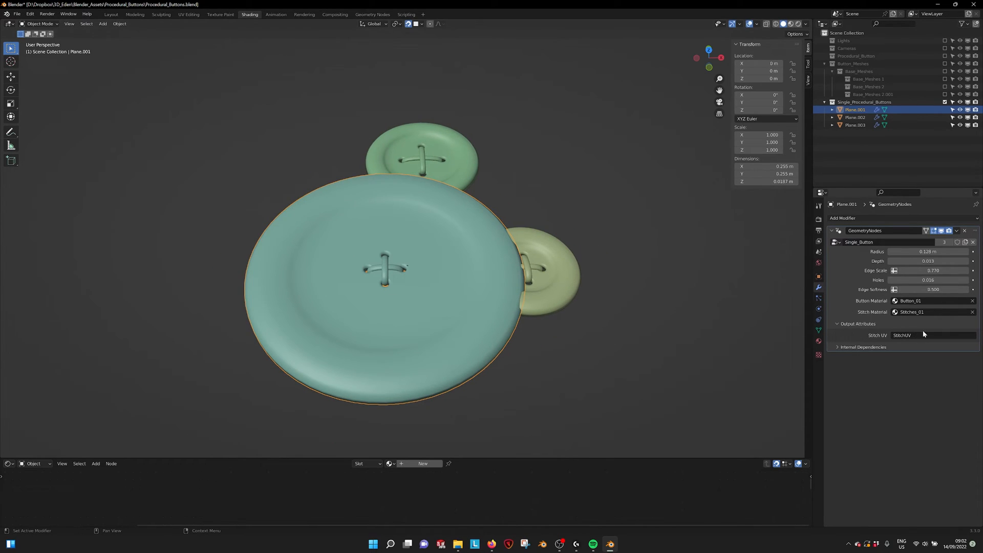
Step: Select the single large button's Plane.001 and view the three buttons in Rendered shading
left_click(931, 335)
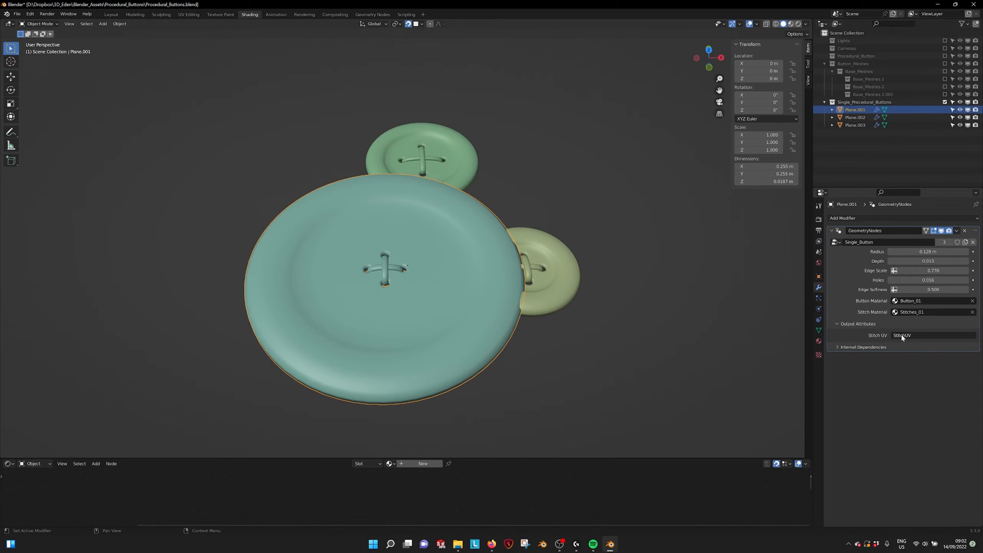
mouse_move(904, 288)
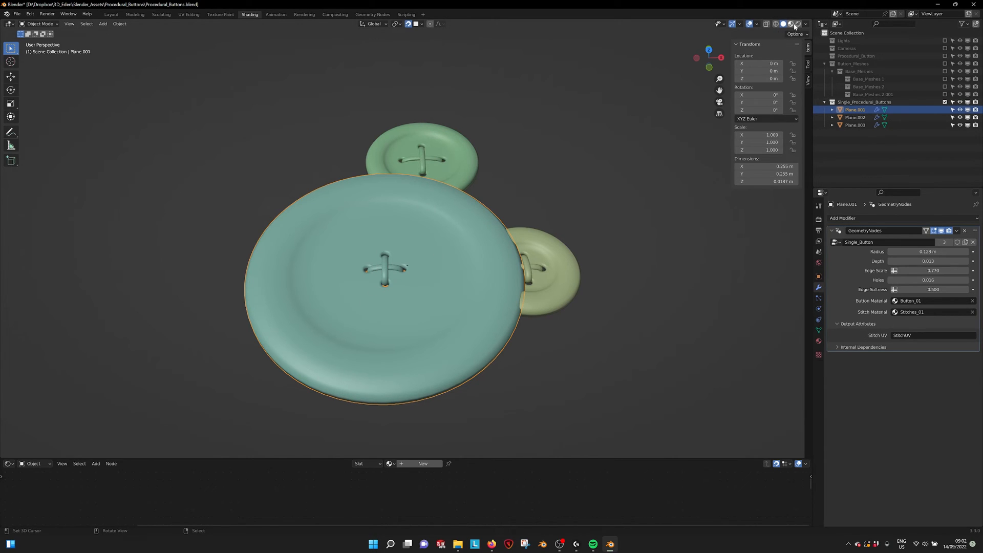
left_click(789, 24)
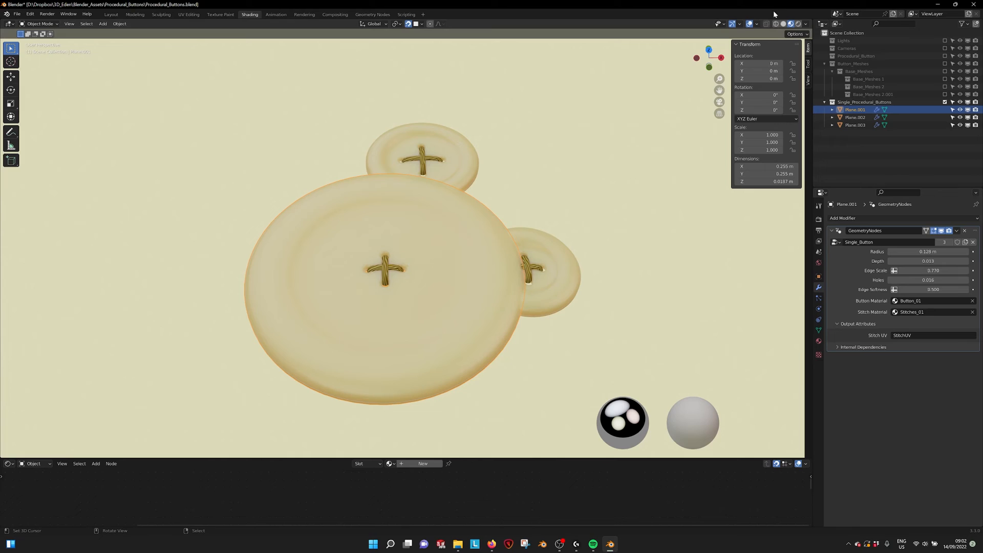
mouse_move(378, 269)
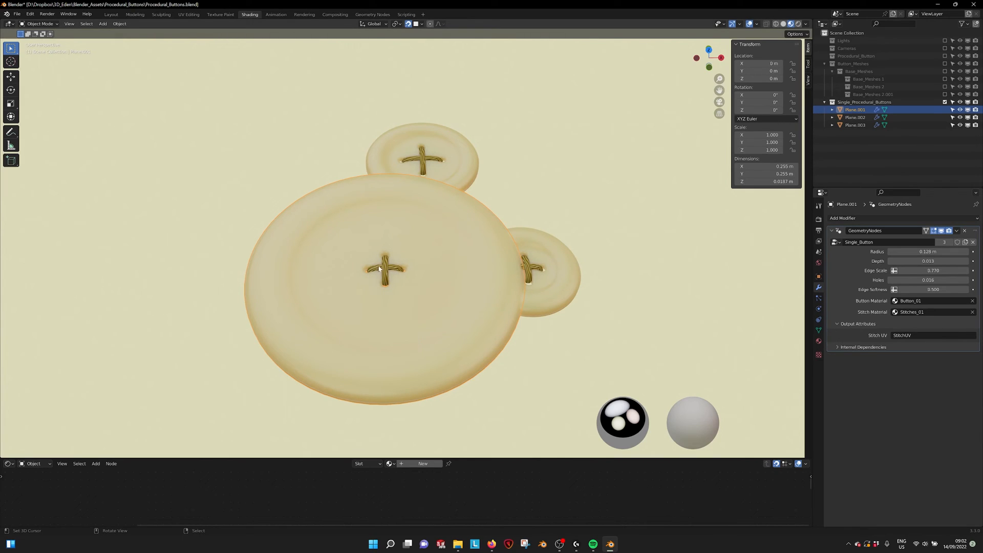